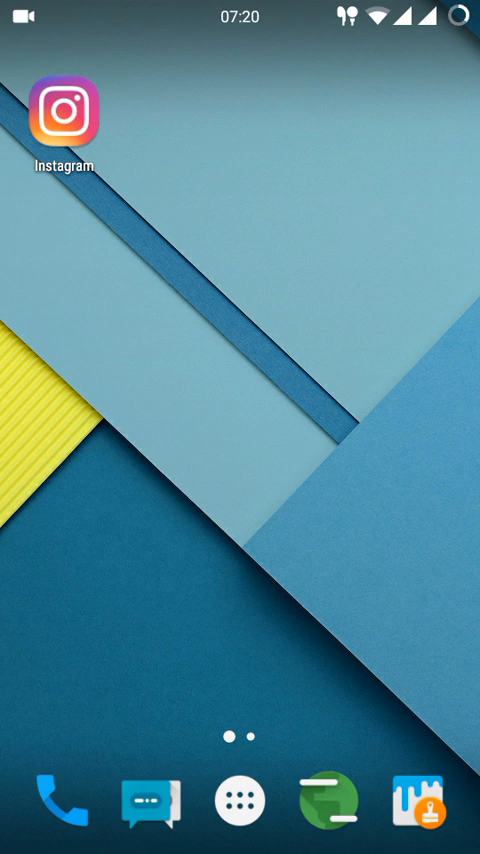
Start a recording from the home screen so the GW logo overlay appears.
{"action": "left_click", "coordinate": [240, 800]}
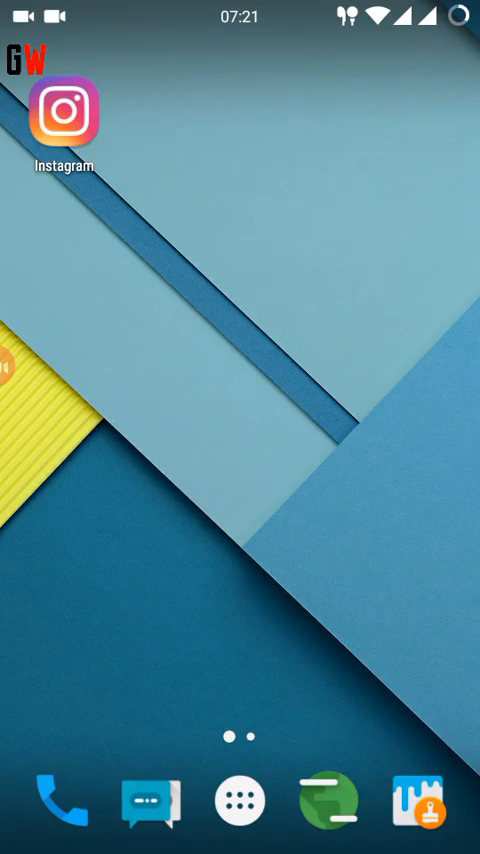
Open AZ Screen Recorder's settings from its notification in the shade.
{"action": "left_click", "coordinate": [240, 805]}
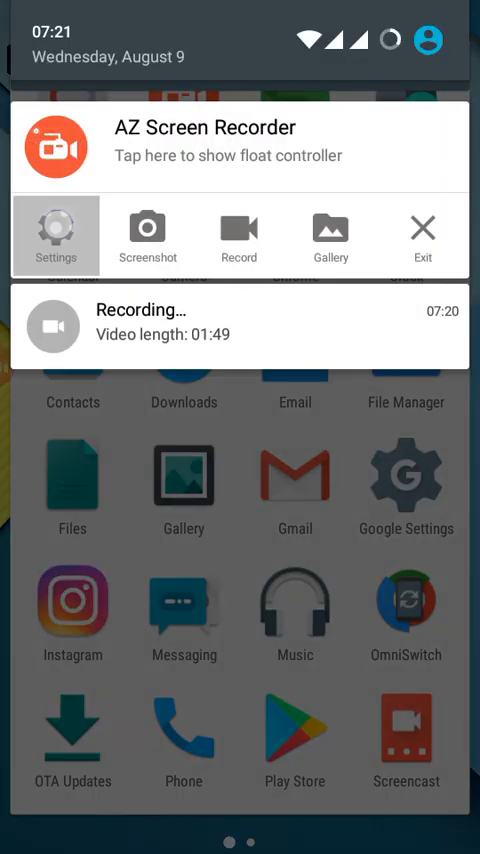
{"action": "left_click", "coordinate": [55, 233]}
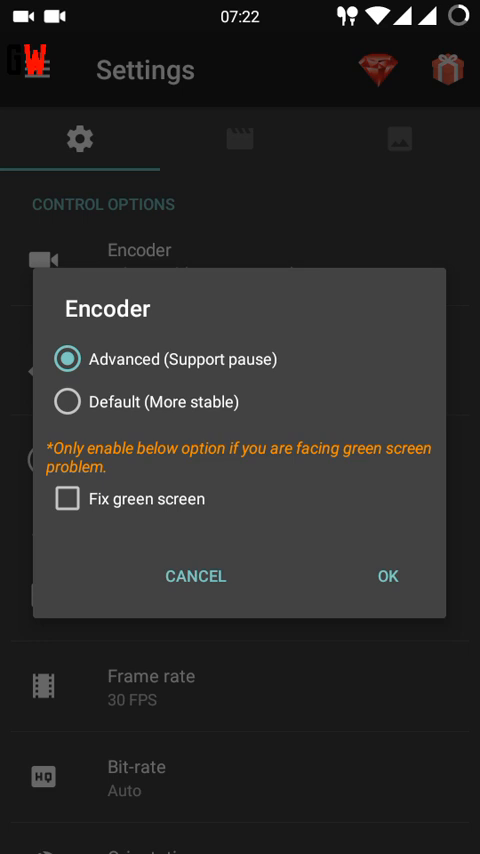
Keep the Advanced encoder and decline the Pro-only magic button feature.
{"action": "left_click", "coordinate": [389, 576]}
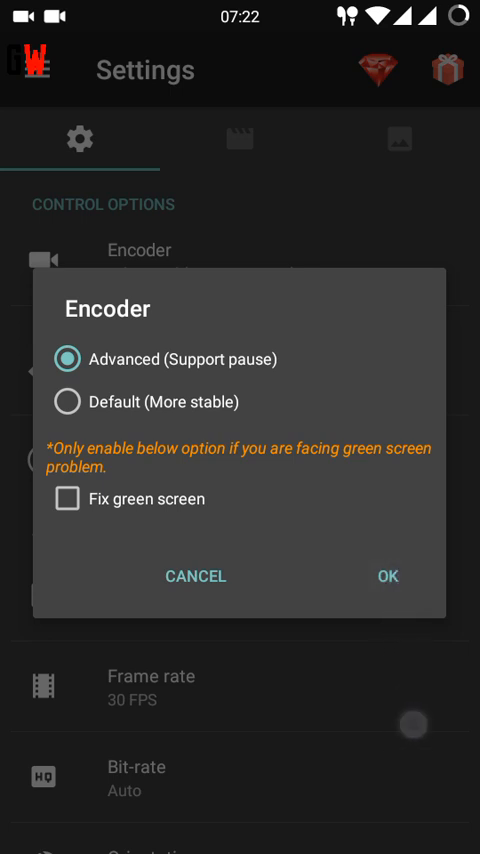
{"action": "left_click", "coordinate": [388, 576]}
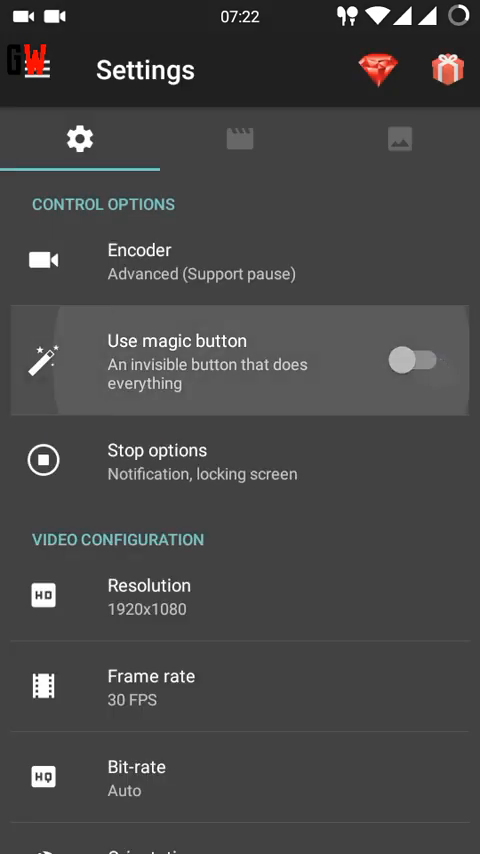
{"action": "left_click", "coordinate": [413, 355]}
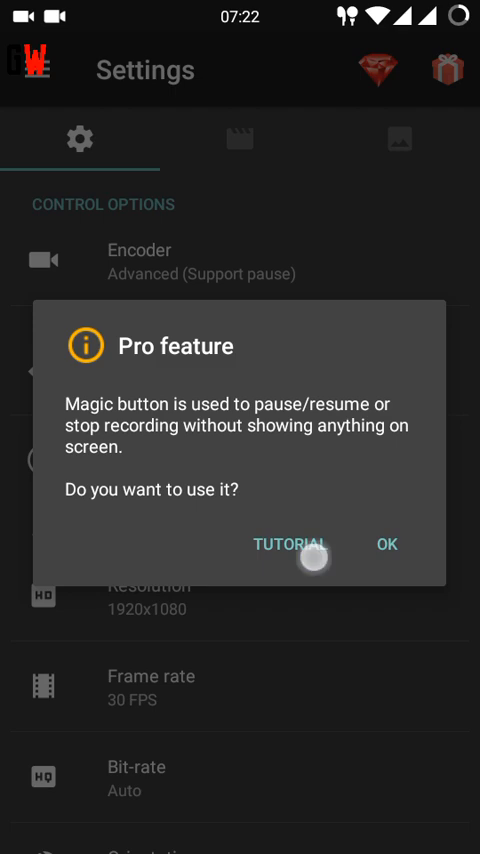
{"action": "left_click", "coordinate": [386, 544]}
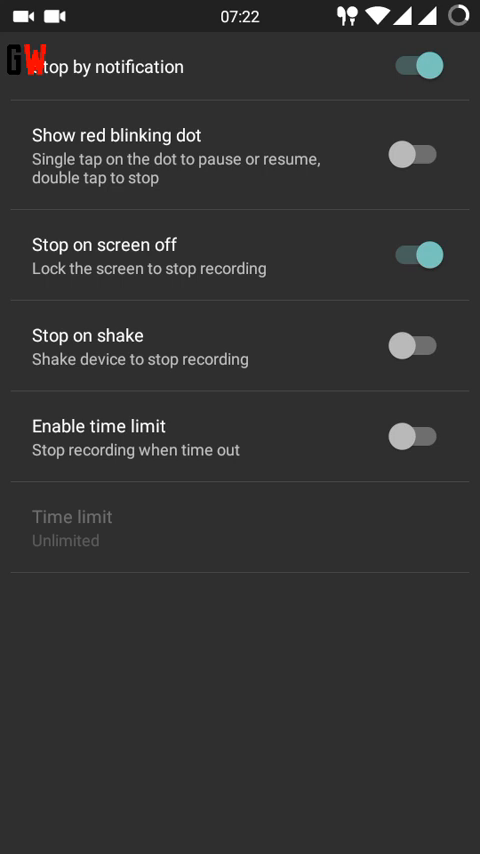
{"action": "left_click", "coordinate": [417, 150]}
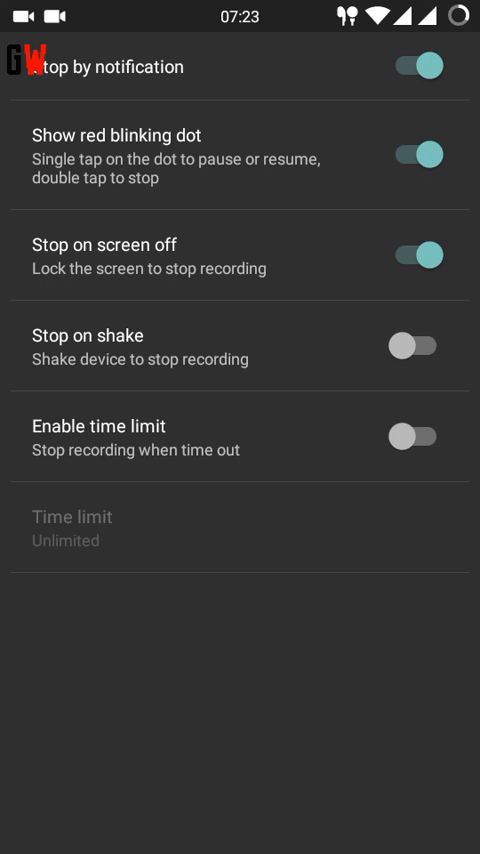
{"action": "left_click", "coordinate": [417, 153]}
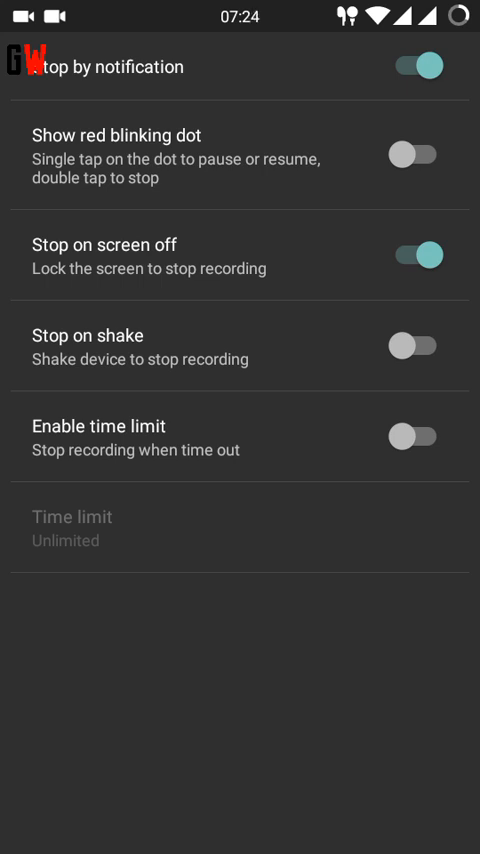
{"action": "left_click", "coordinate": [419, 436]}
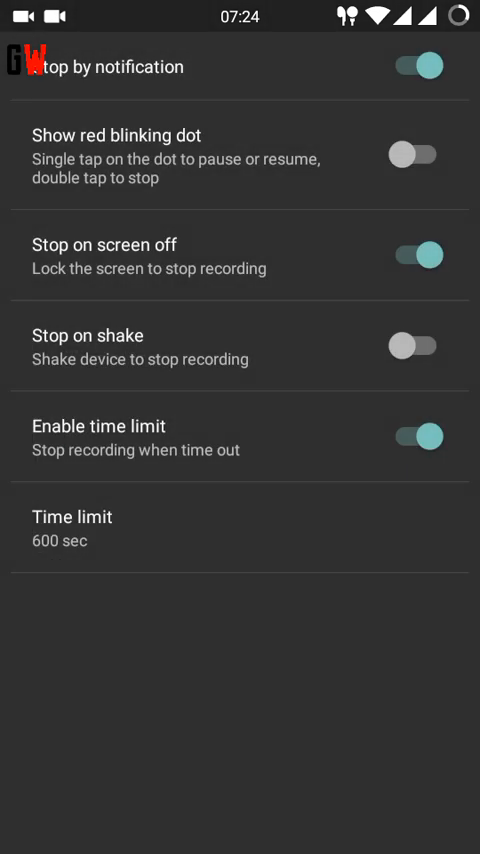
Turn on Enable time limit to reveal the 600-second limit.
{"action": "left_click", "coordinate": [416, 436]}
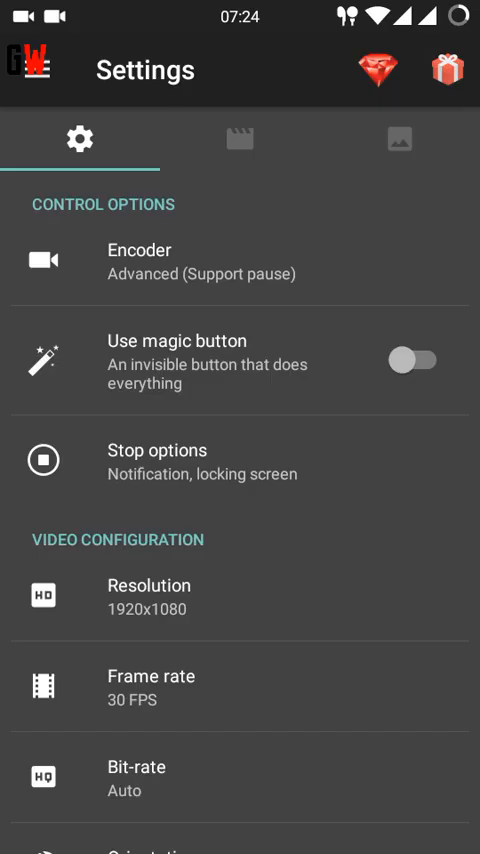
{"action": "scroll", "scroll_direction": "down", "scroll_amount": 3}
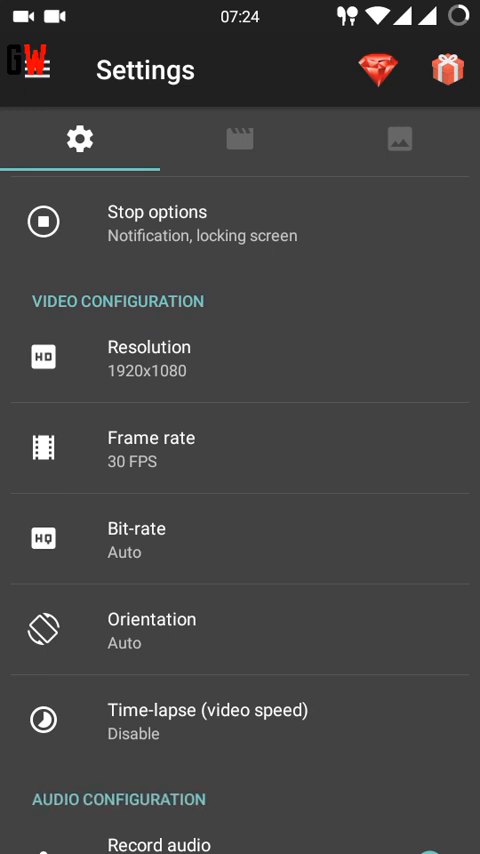
{"action": "scroll", "scroll_direction": "down", "scroll_amount": 3}
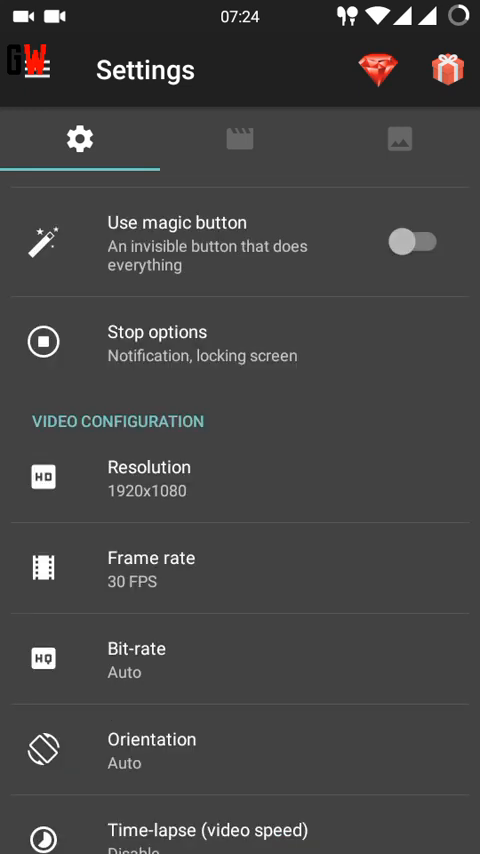
{"action": "scroll", "scroll_direction": "down", "scroll_amount": 3}
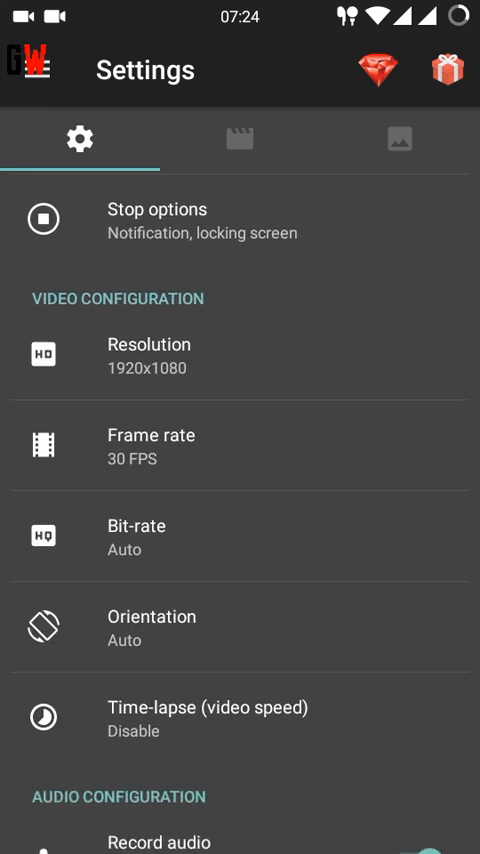
{"action": "left_click", "coordinate": [150, 355]}
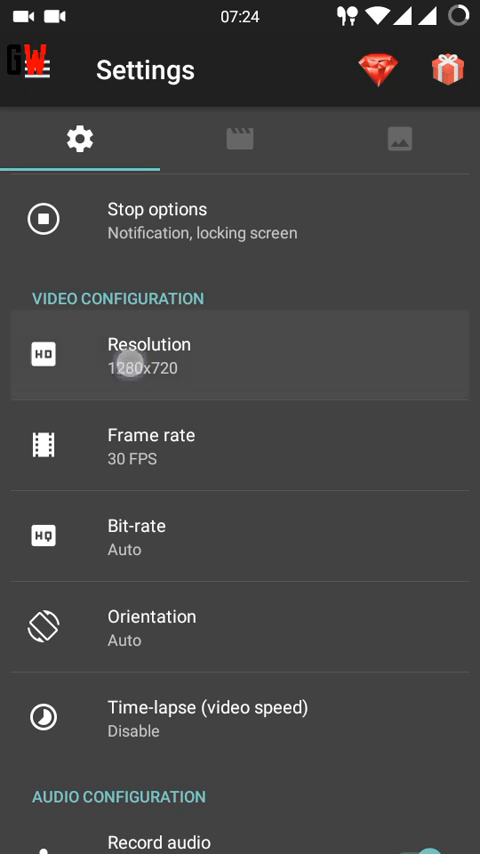
{"action": "left_click", "coordinate": [150, 355]}
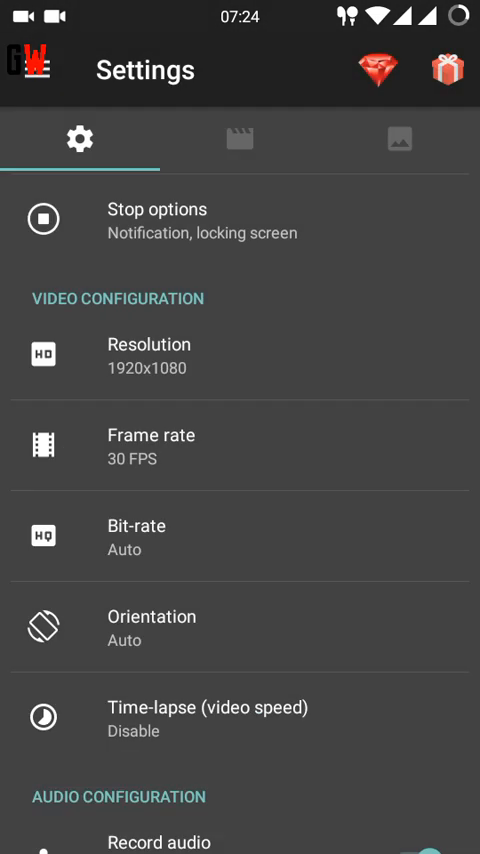
{"action": "left_click", "coordinate": [150, 445]}
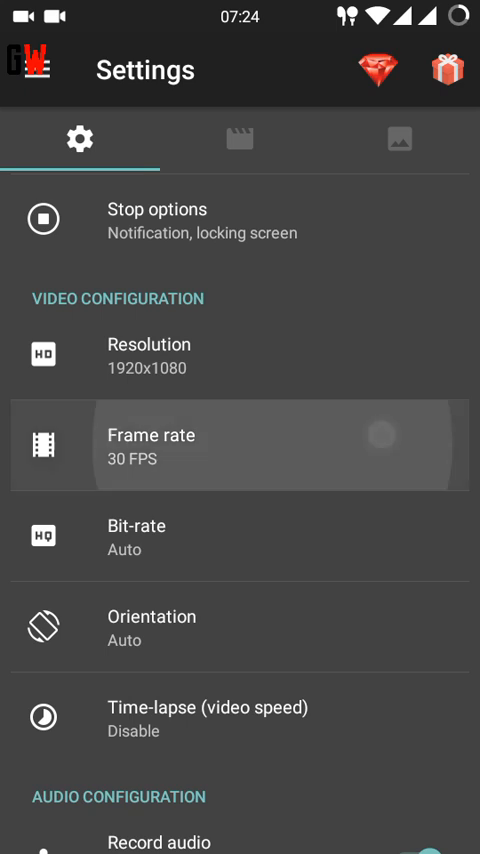
{"action": "left_click", "coordinate": [150, 445]}
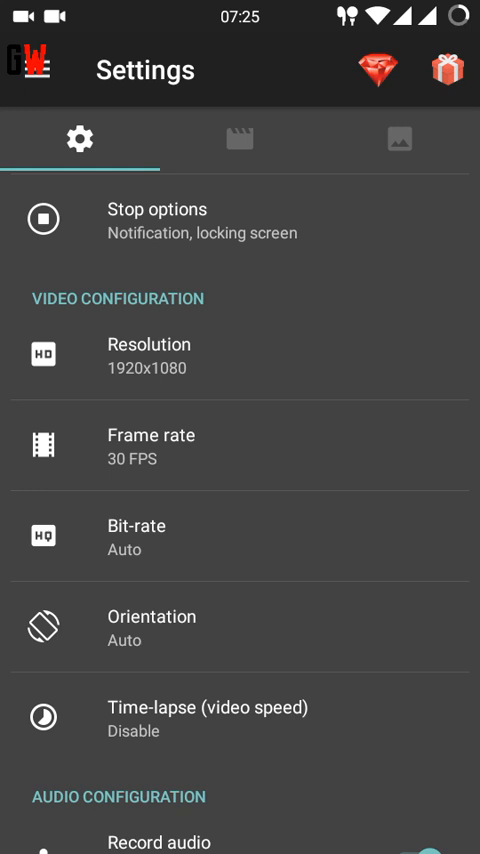
{"action": "left_click", "coordinate": [150, 447]}
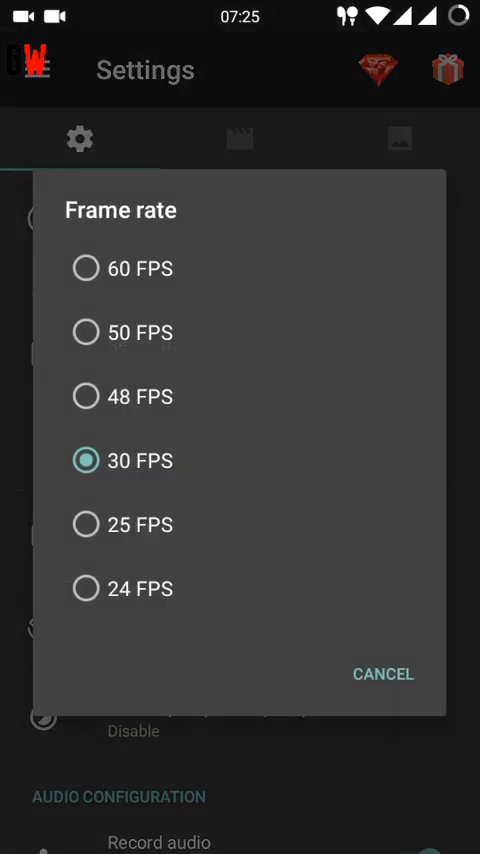
{"action": "left_click", "coordinate": [382, 674]}
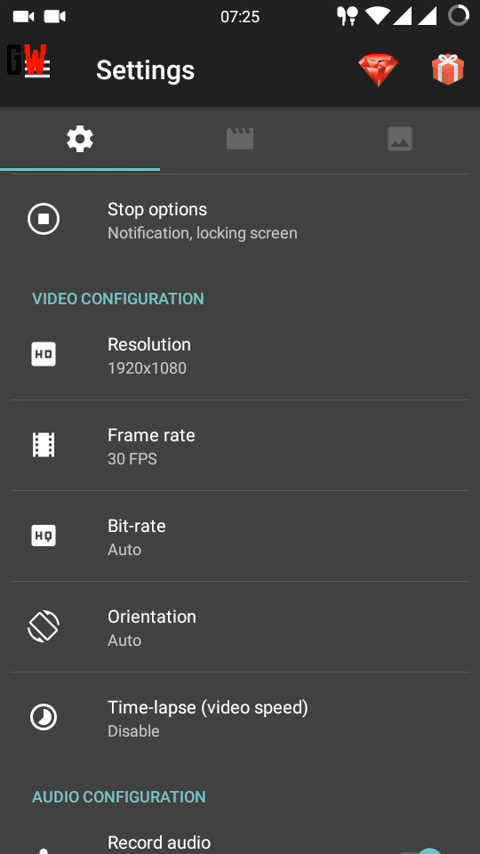
{"action": "scroll", "scroll_direction": "down", "scroll_amount": 3}
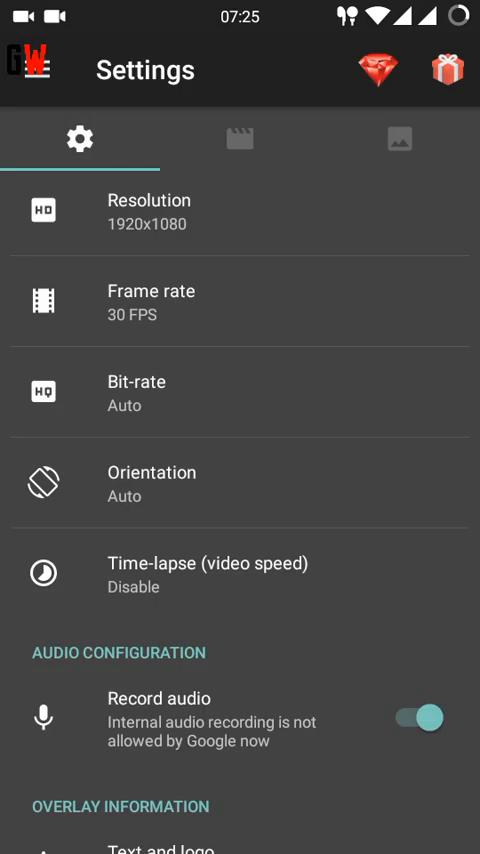
{"action": "scroll", "scroll_direction": "down", "scroll_amount": 3}
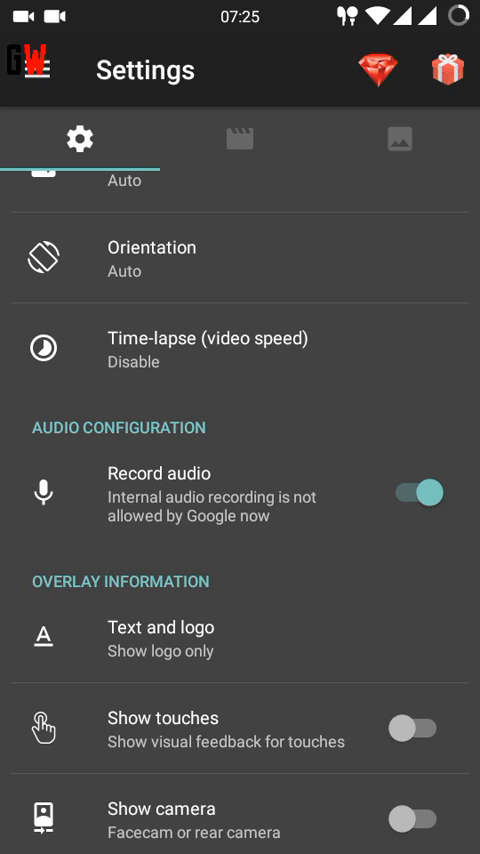
{"action": "scroll", "scroll_direction": "down", "scroll_amount": 3}
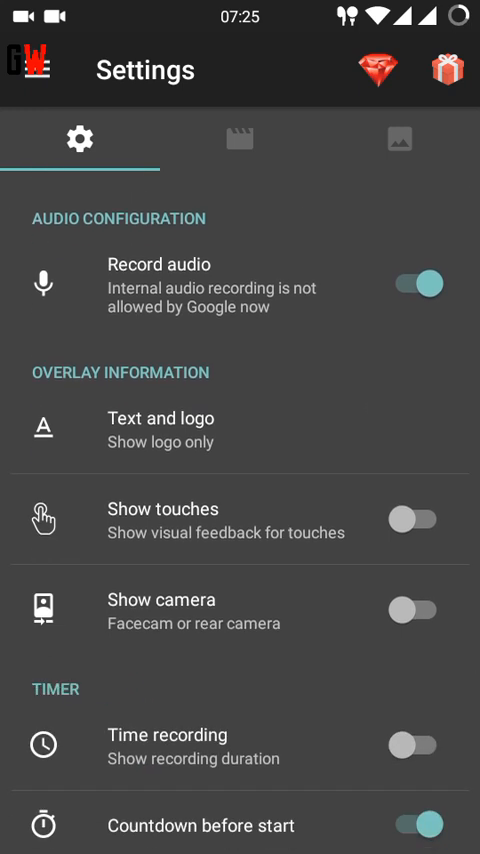
Enable the Show text overlay and replace its text with 'GabWire'.
{"action": "left_click", "coordinate": [160, 428]}
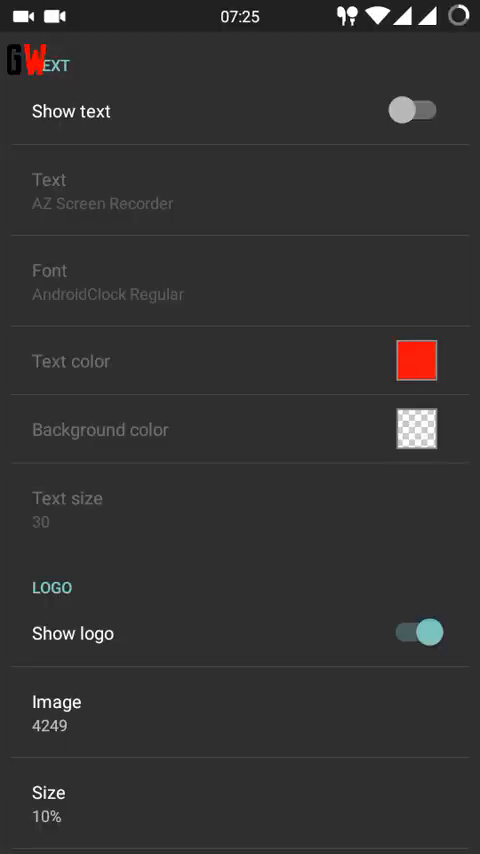
{"action": "left_click", "coordinate": [413, 110]}
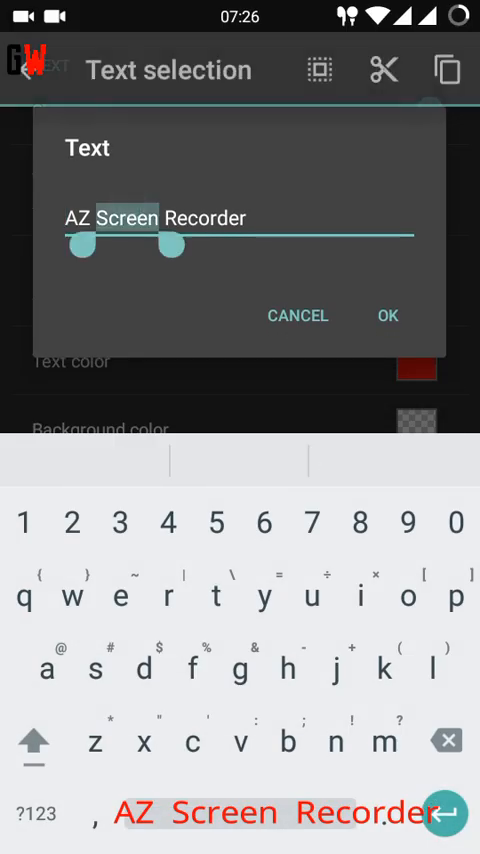
{"action": "key", "text": "Backspace"}
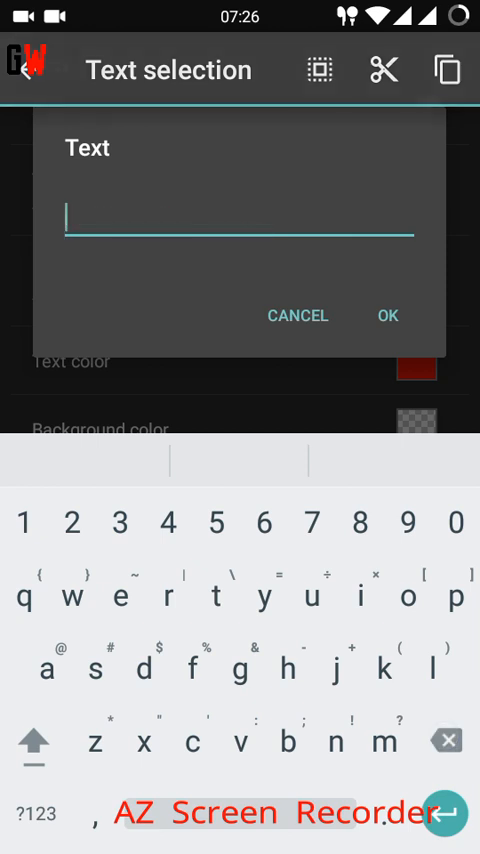
{"action": "left_click", "coordinate": [33, 744]}
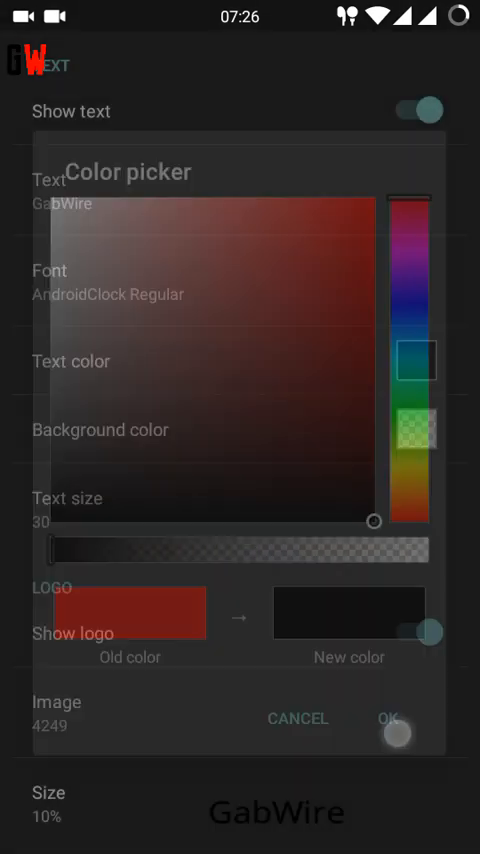
Give the GabWire text a half-transparent black background and switch its colour toward white.
{"action": "left_click", "coordinate": [382, 719]}
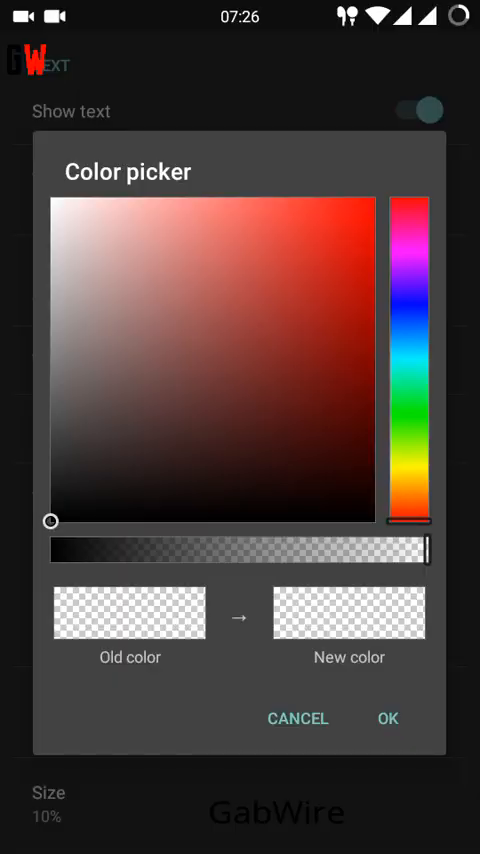
{"action": "left_click_drag", "start_coordinate": [430, 575], "coordinate": [248, 575]}
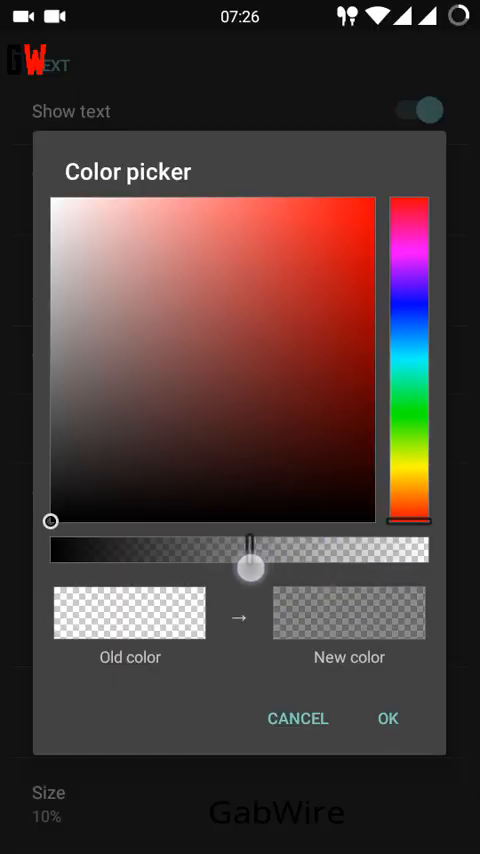
{"action": "left_click", "coordinate": [387, 719]}
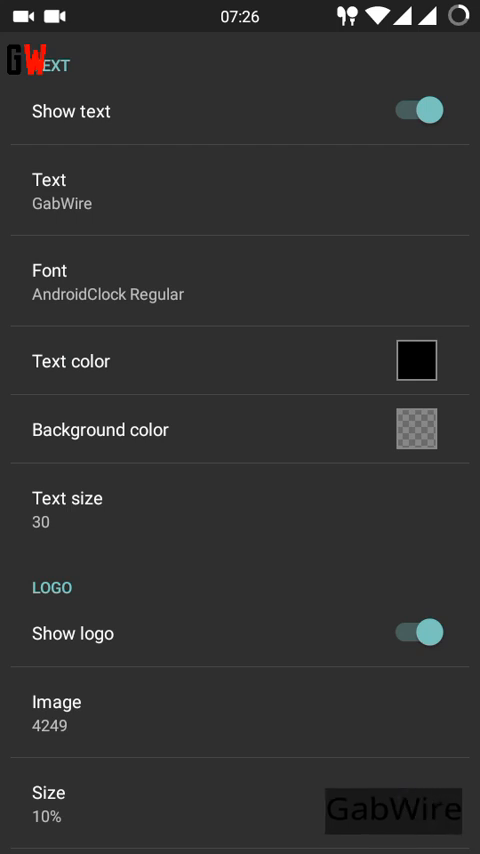
{"action": "left_click", "coordinate": [420, 362]}
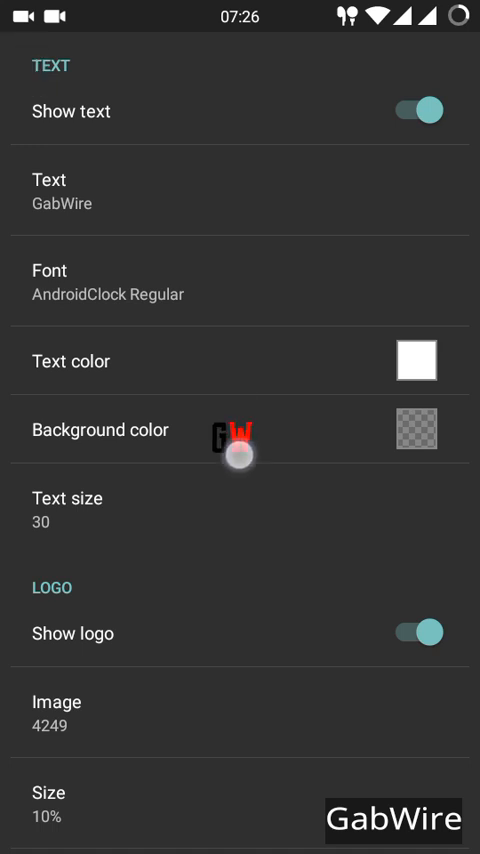
Toggle Show logo off and back on, then go back to the settings list.
{"action": "left_click", "coordinate": [419, 633]}
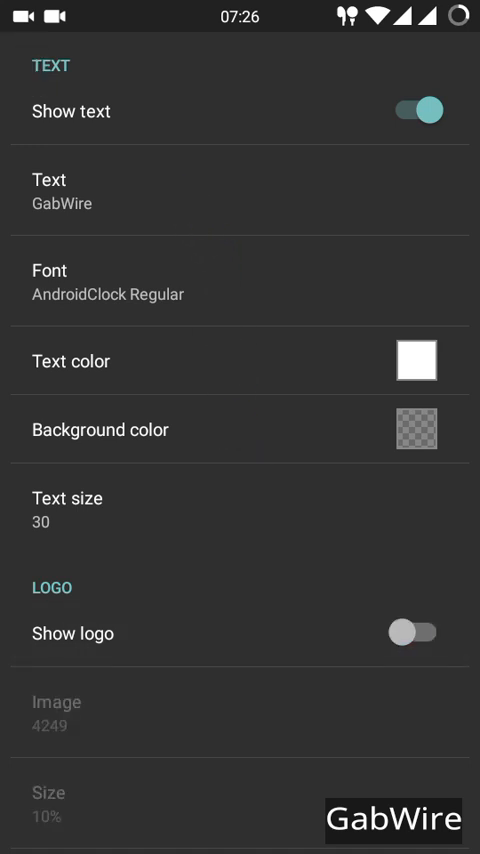
{"action": "left_click", "coordinate": [416, 632]}
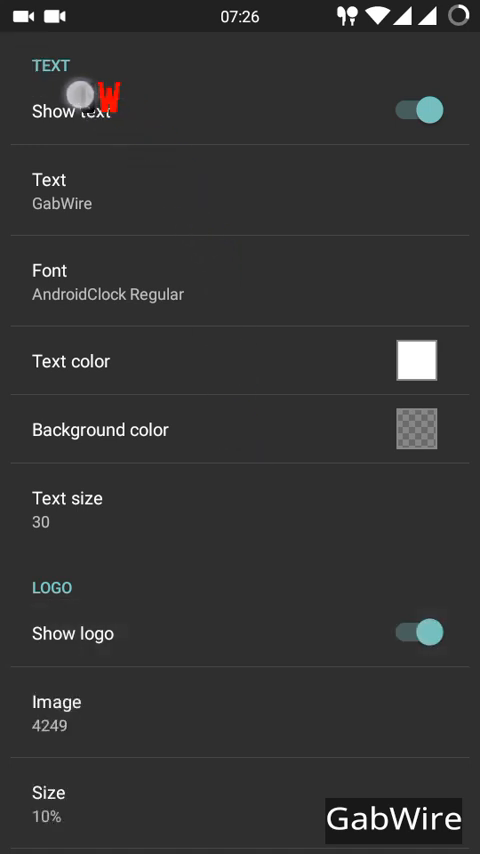
{"action": "left_click", "coordinate": [421, 108]}
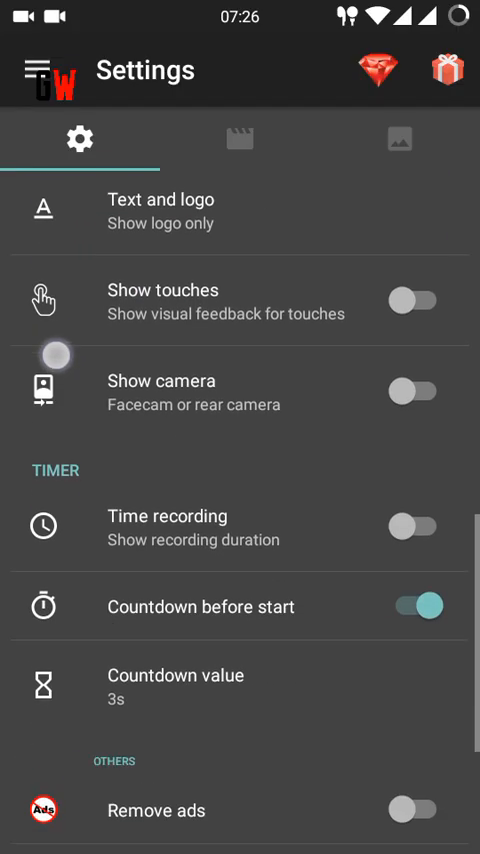
{"action": "scroll", "scroll_direction": "down", "scroll_amount": 3}
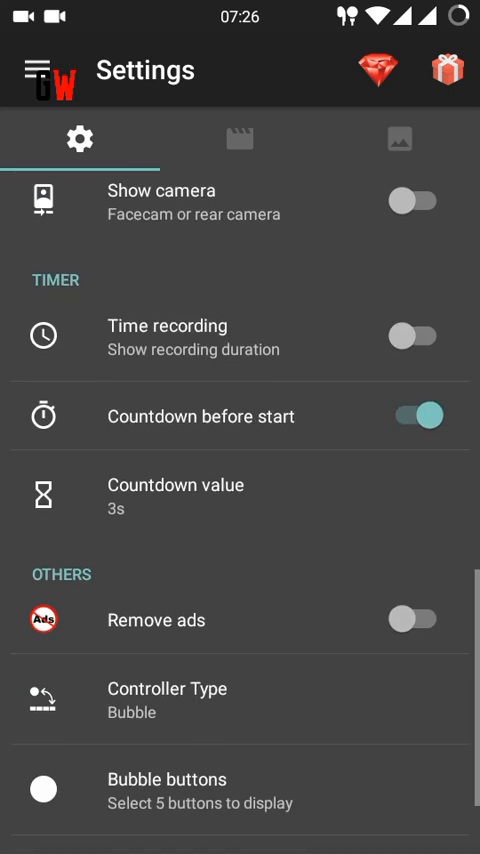
{"action": "left_click", "coordinate": [240, 495]}
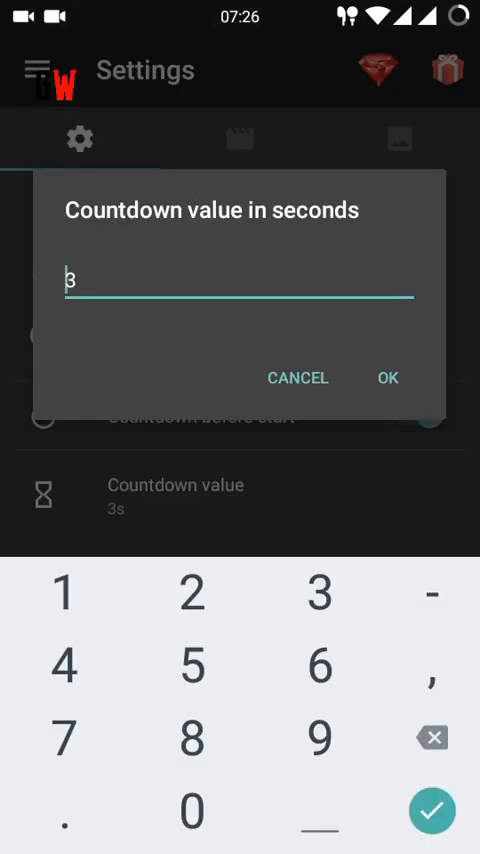
{"action": "left_click", "coordinate": [387, 378]}
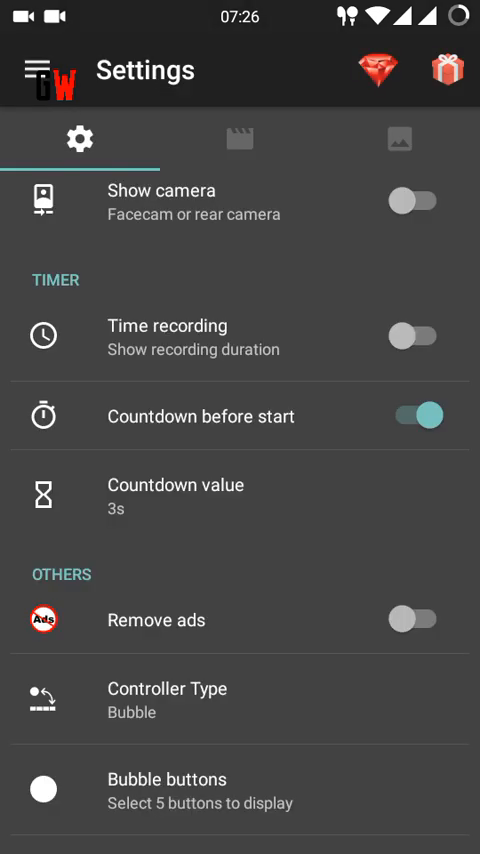
{"action": "scroll", "scroll_direction": "down", "scroll_amount": 3}
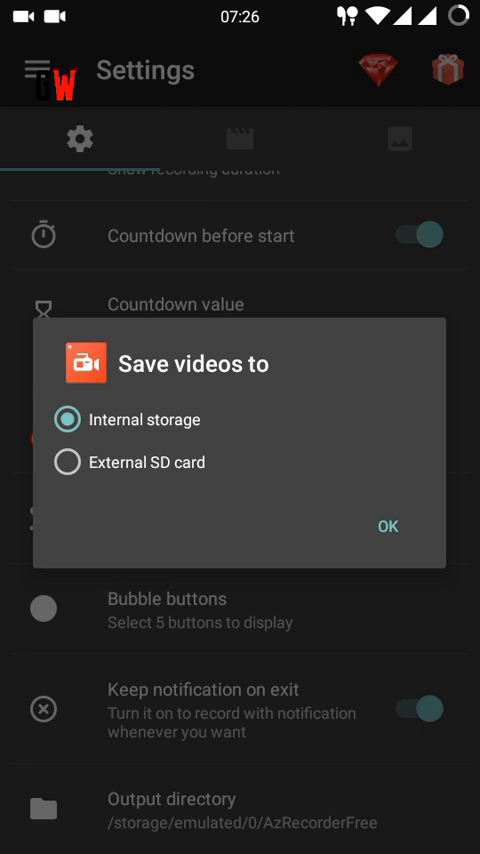
{"action": "left_click", "coordinate": [388, 526]}
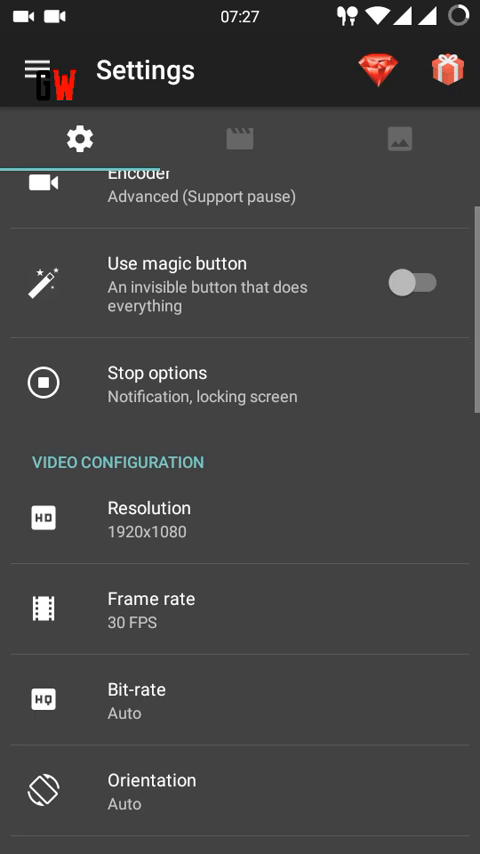
{"action": "scroll", "scroll_direction": "down", "scroll_amount": 3}
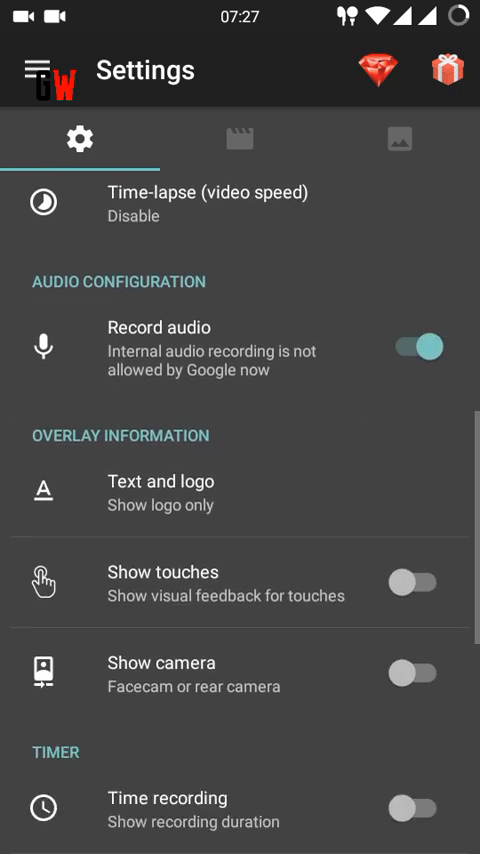
{"action": "scroll", "scroll_direction": "down", "scroll_amount": 3}
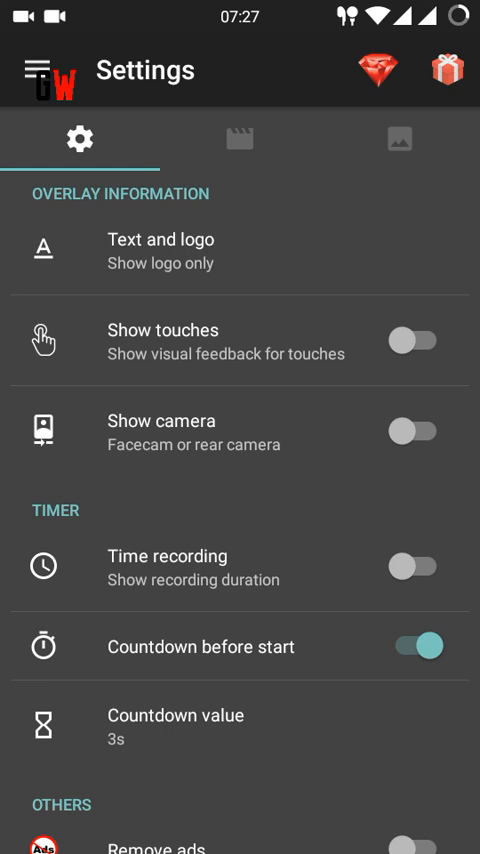
{"action": "left_click", "coordinate": [415, 430]}
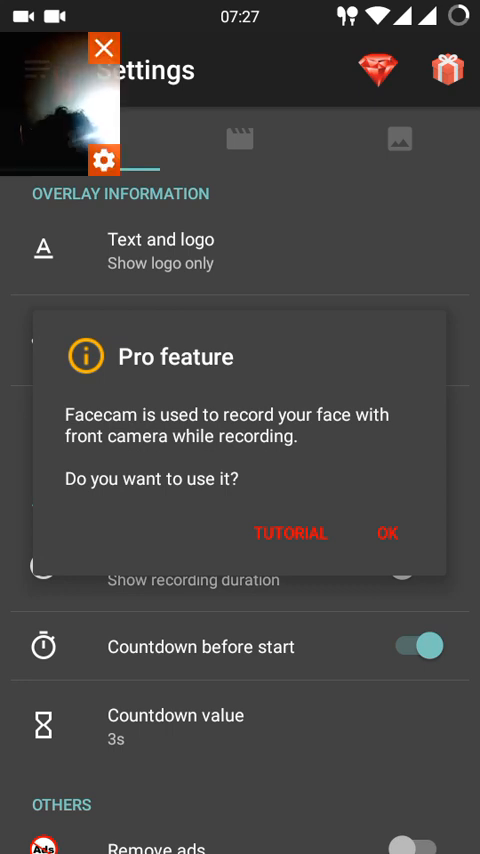
{"action": "left_click", "coordinate": [391, 533]}
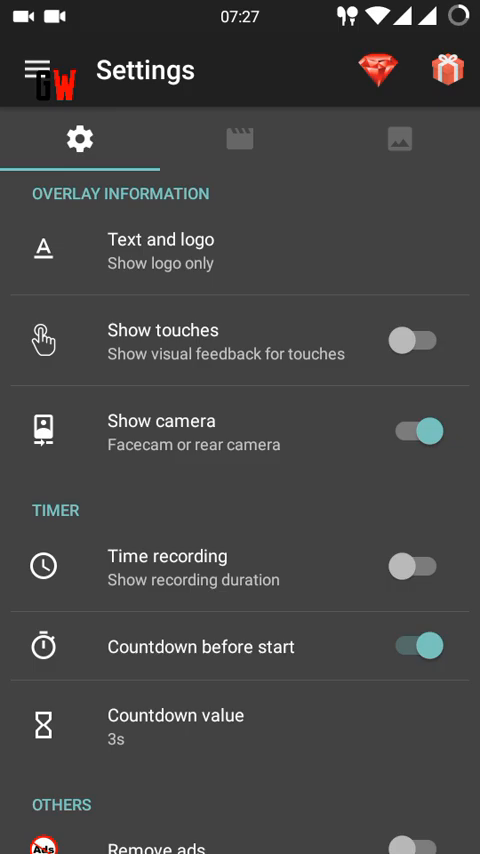
{"action": "left_click", "coordinate": [415, 431]}
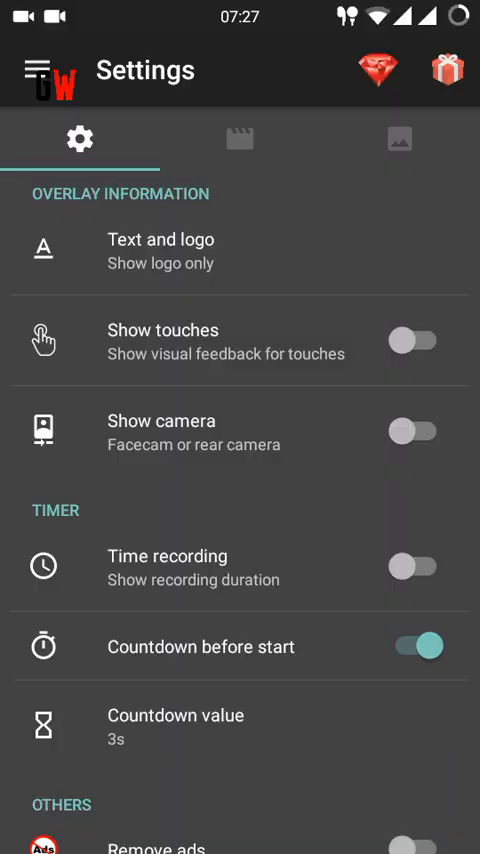